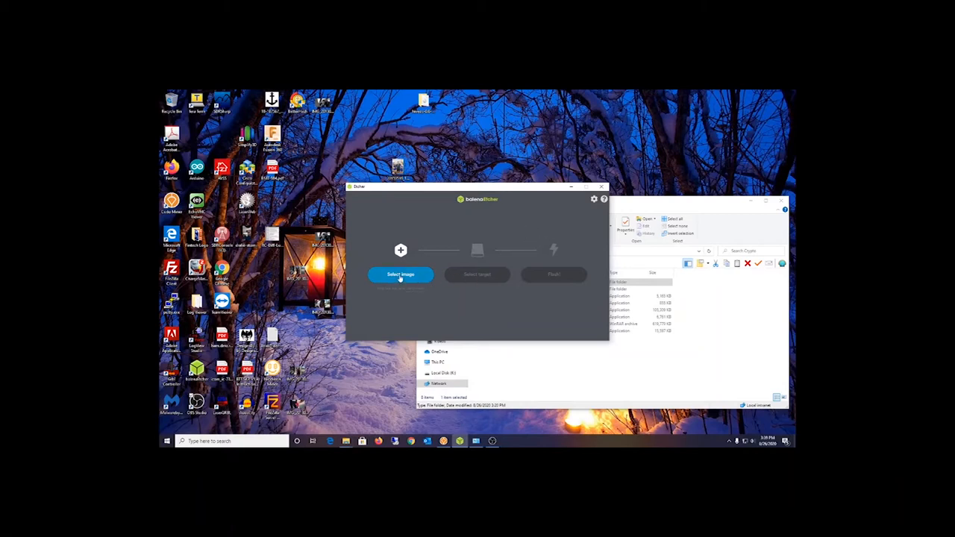
- Choose the HiveOS image file from the Desktop as the image to flash
{"action": "left_click", "coordinate": [399, 274]}
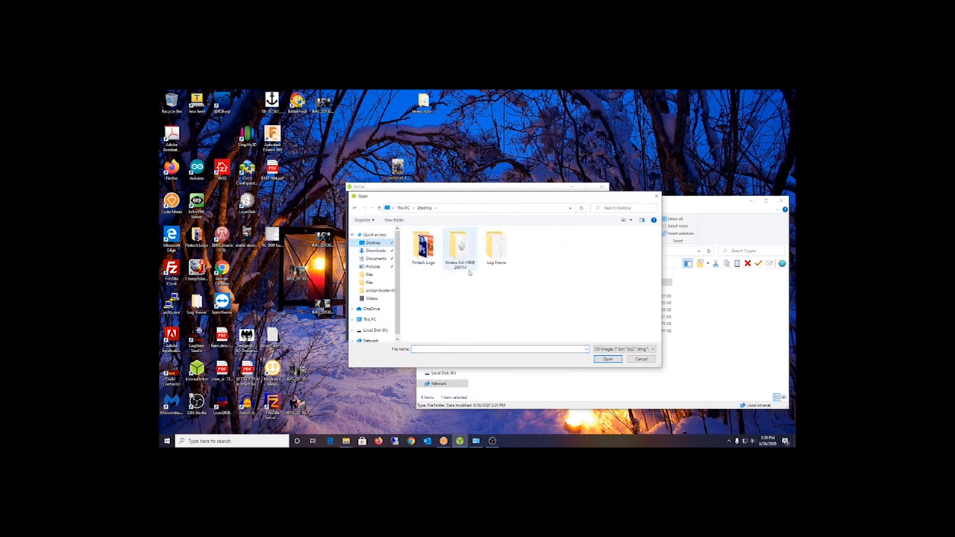
{"action": "left_click", "coordinate": [640, 358]}
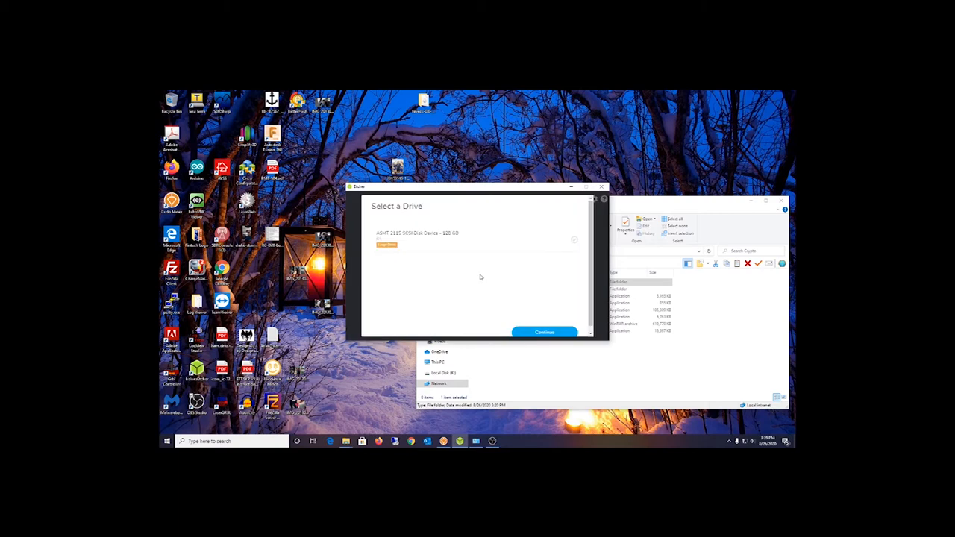
- Select the 128 GB ASMT SCSI disk device as the target drive and continue
{"action": "left_click", "coordinate": [387, 245]}
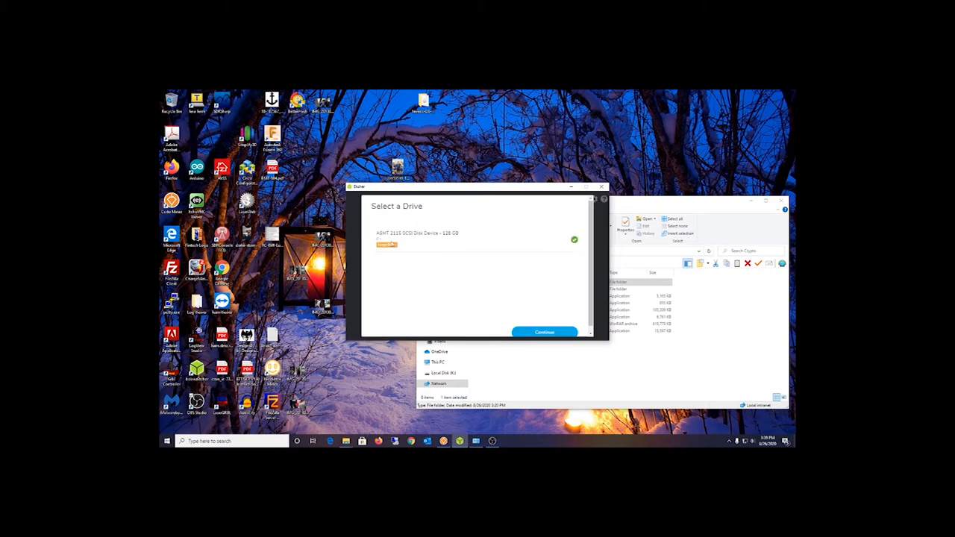
{"action": "left_click", "coordinate": [543, 332]}
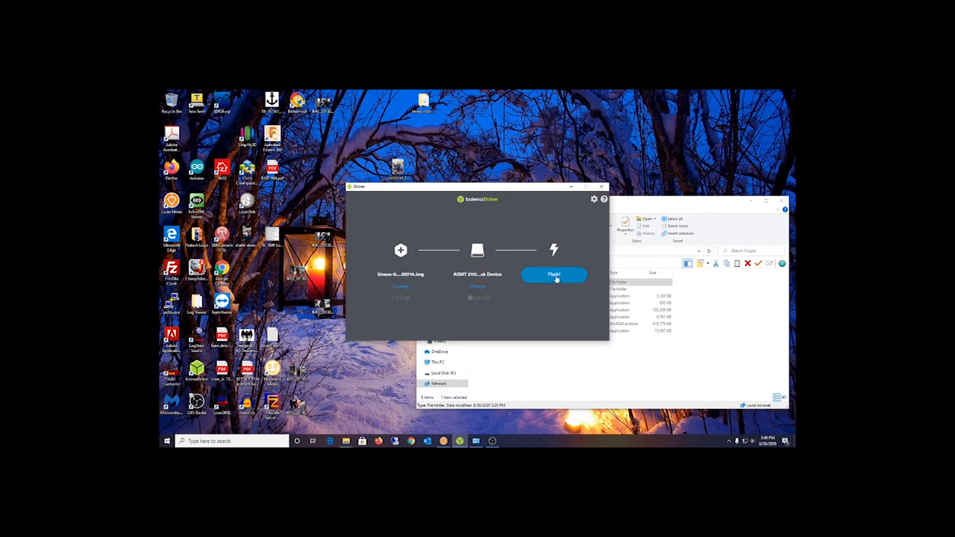
{"action": "mouse_move", "coordinate": [553, 305]}
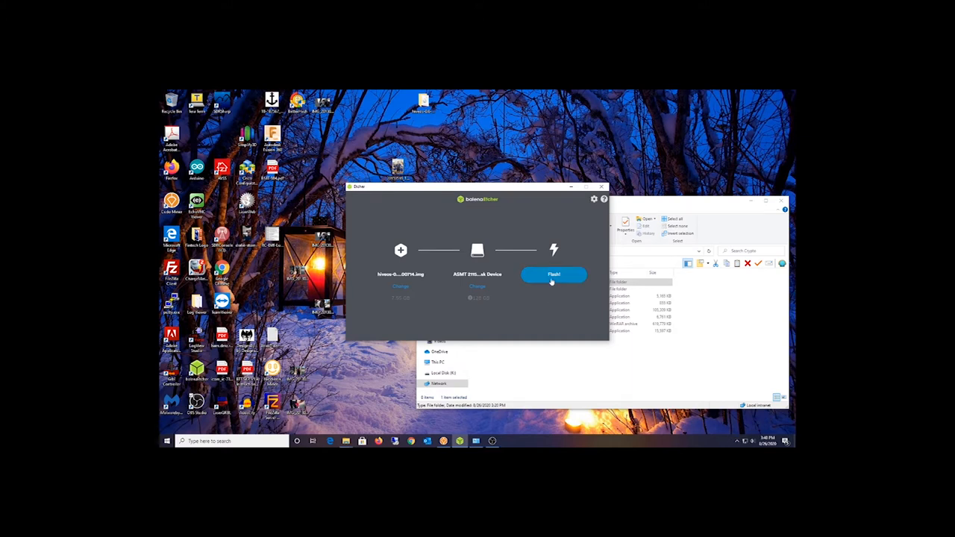
- Start flashing and accept the unusually-large-drive warning to begin writing
{"action": "left_click", "coordinate": [554, 274]}
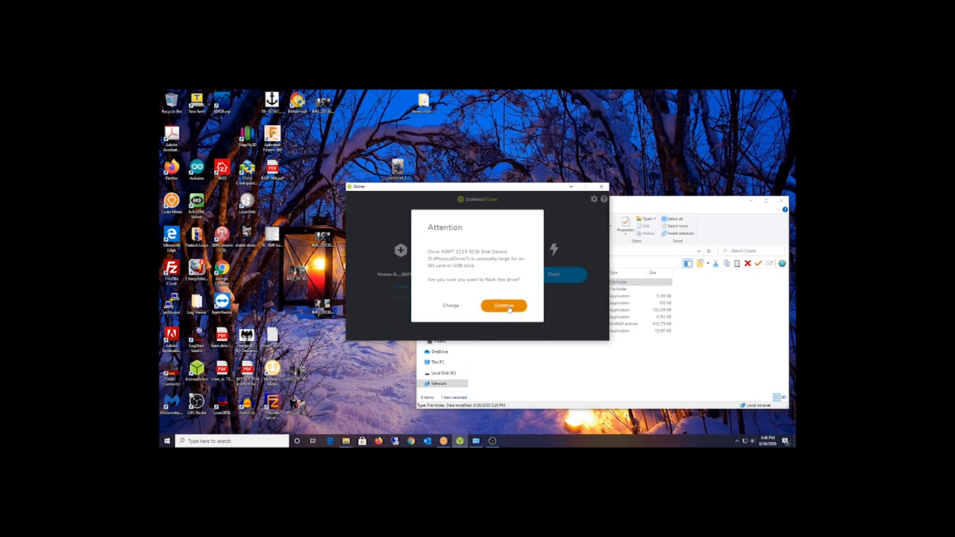
{"action": "left_click", "coordinate": [504, 304]}
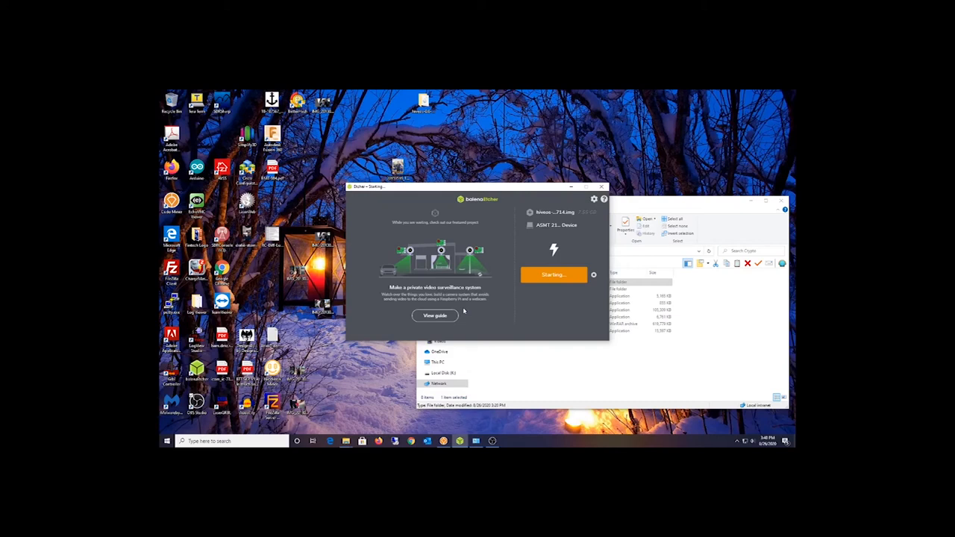